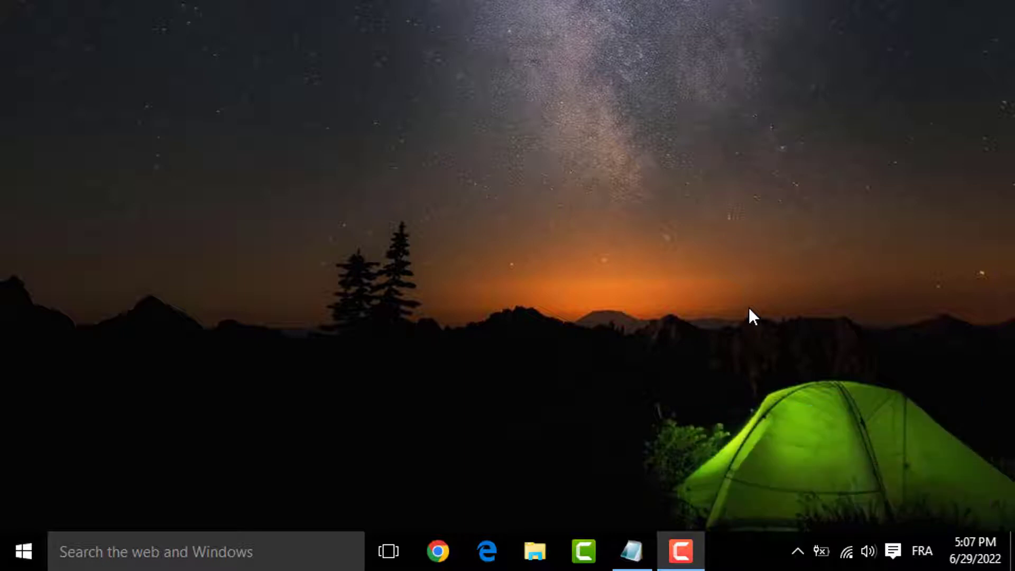
pyautogui.moveTo(281, 517)
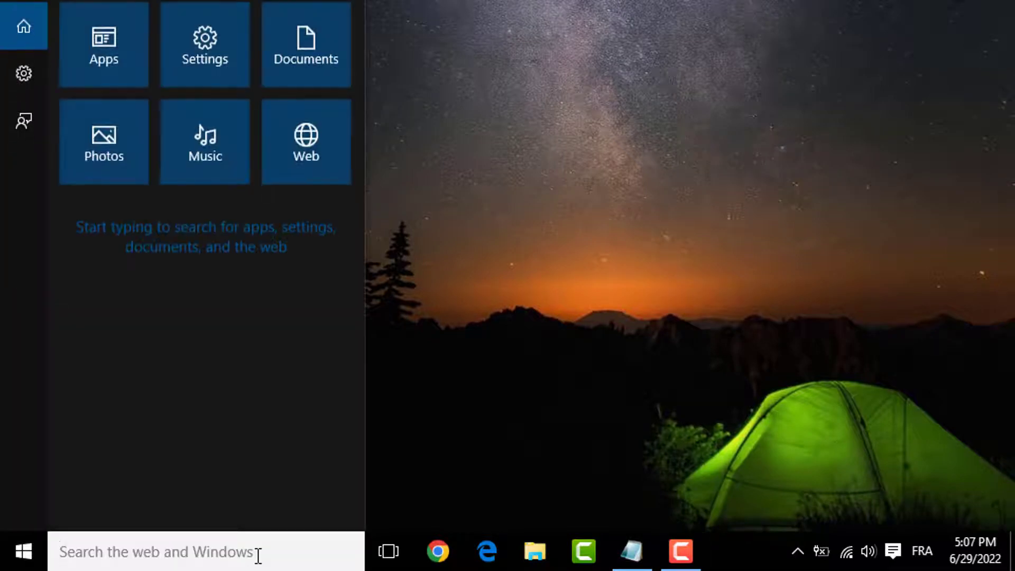
# - Launch Command Prompt from the Windows search results for "cm"
pyautogui.write('cm')
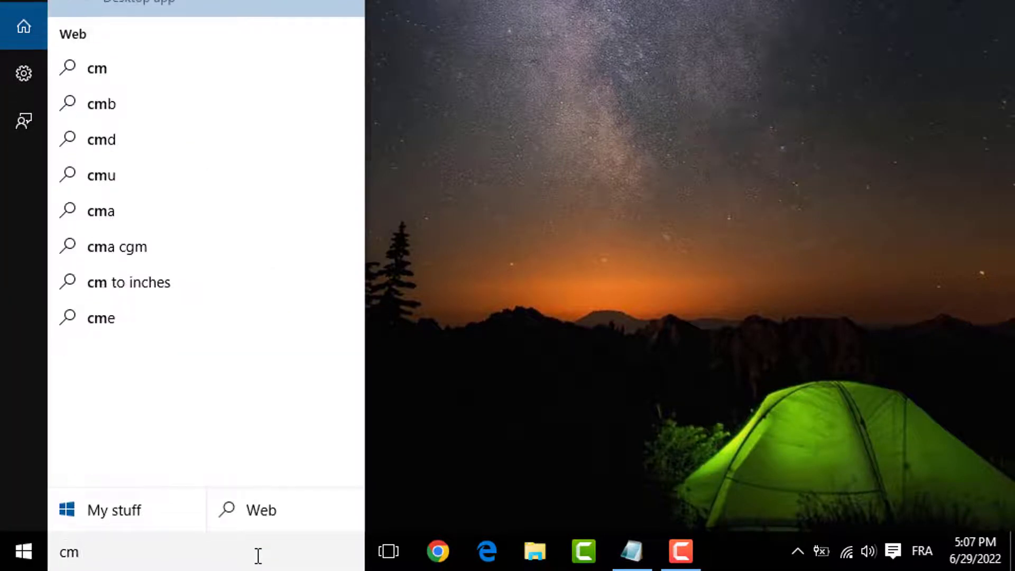
pyautogui.click(101, 140)
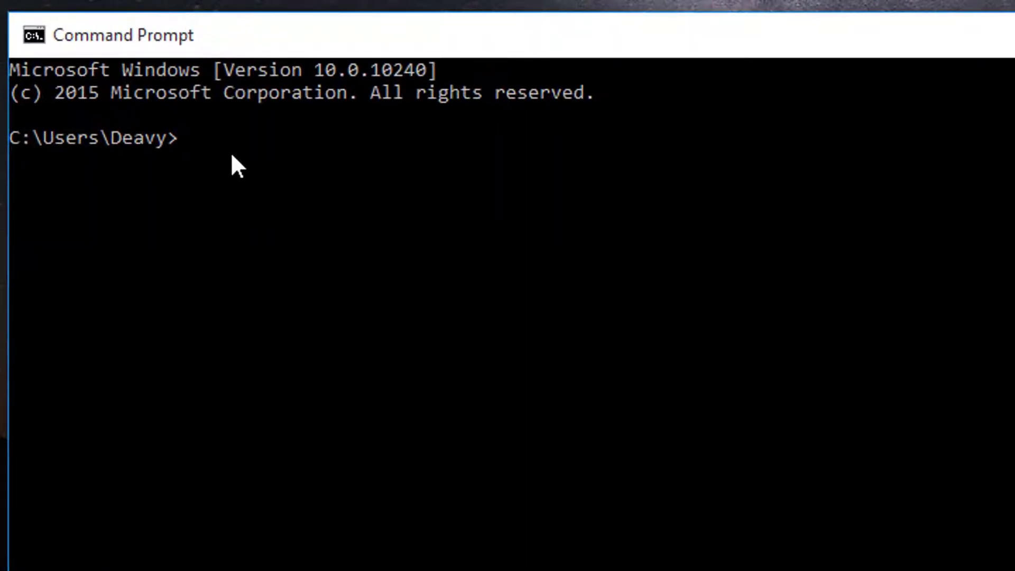
# - Run tasklist to list running processes and mark the PID column heading
pyautogui.write('task')
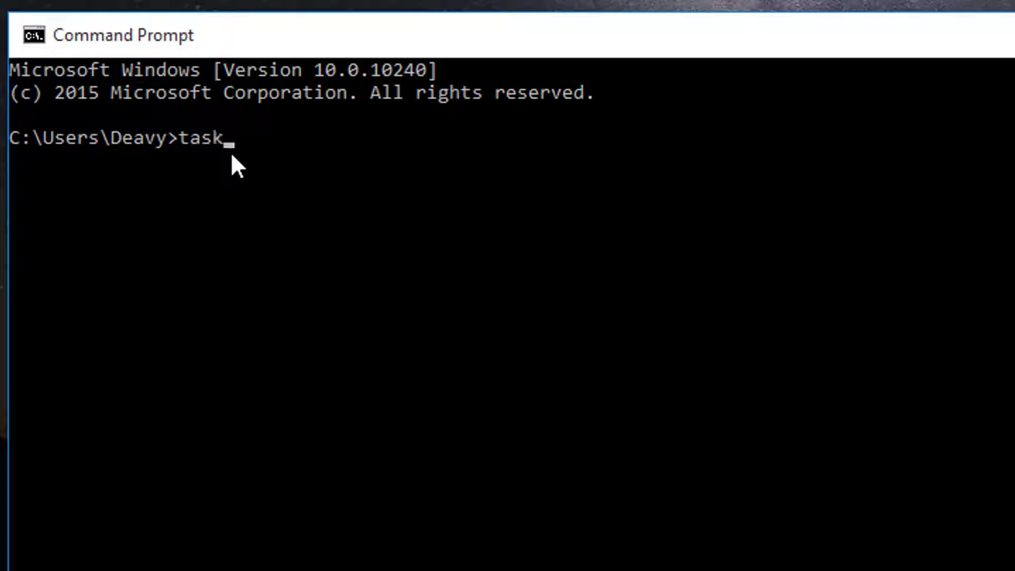
pyautogui.write('list')
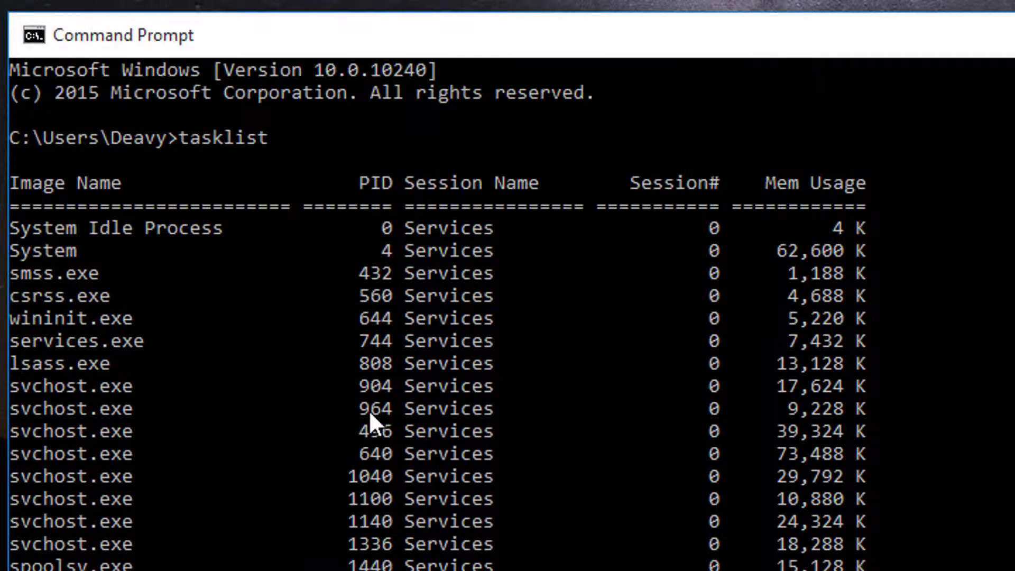
pyautogui.moveTo(355, 364)
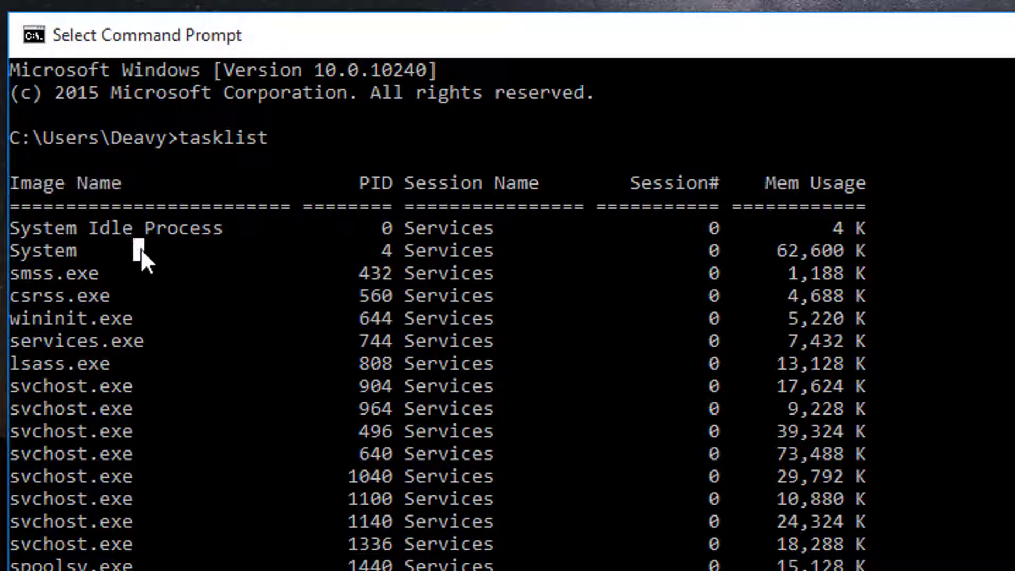
pyautogui.doubleClick(377, 182)
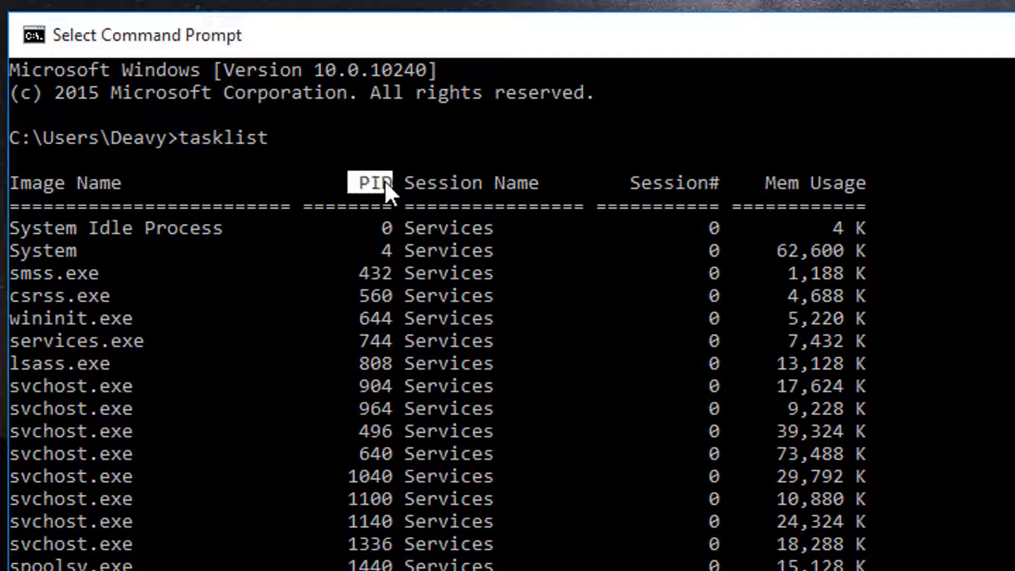
pyautogui.moveTo(377, 212)
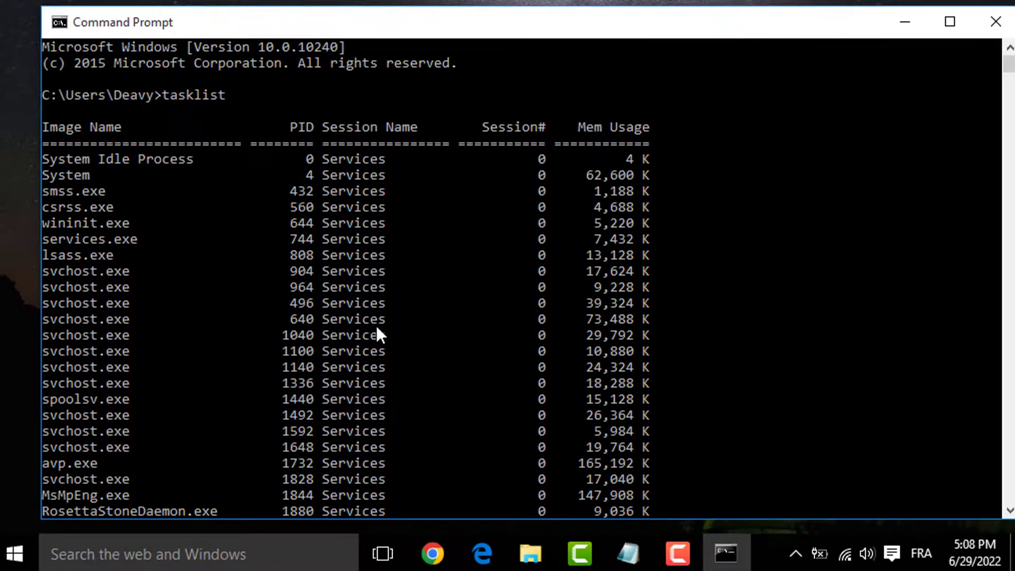
# - Launch a blank Notepad window from the taskbar so notepad.exe appears as a process
pyautogui.click(627, 554)
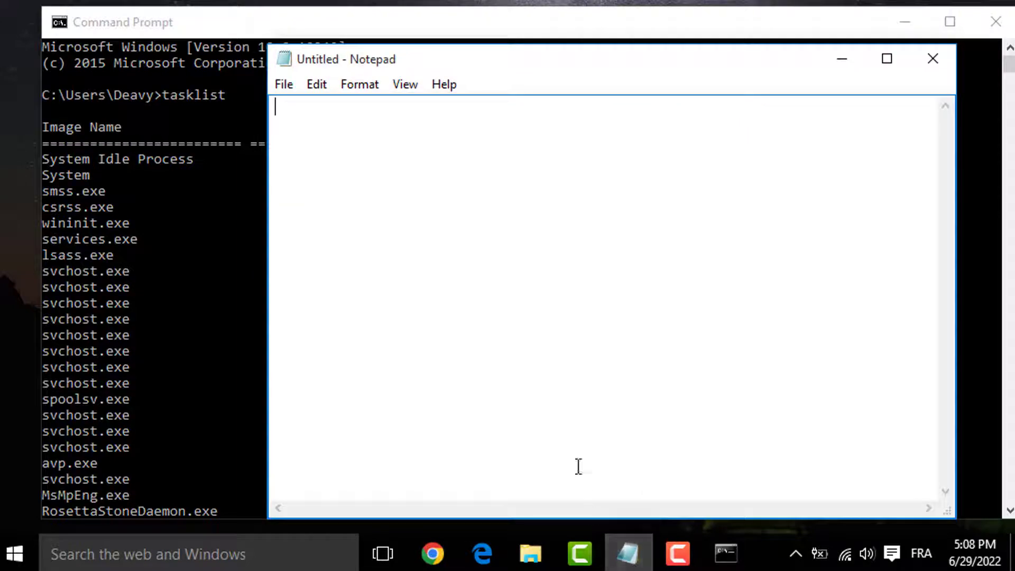
pyautogui.click(729, 554)
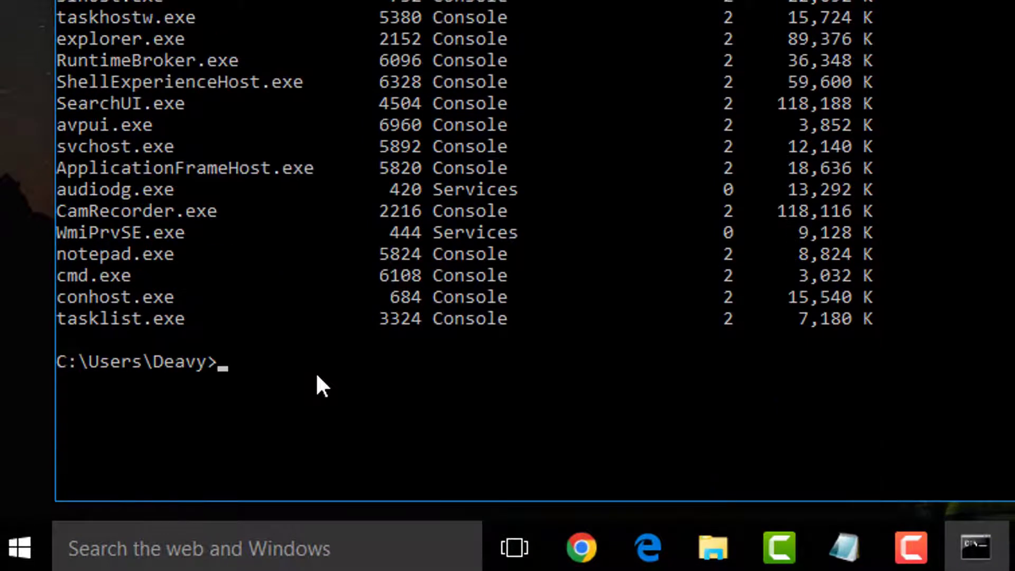
pyautogui.moveTo(62, 265)
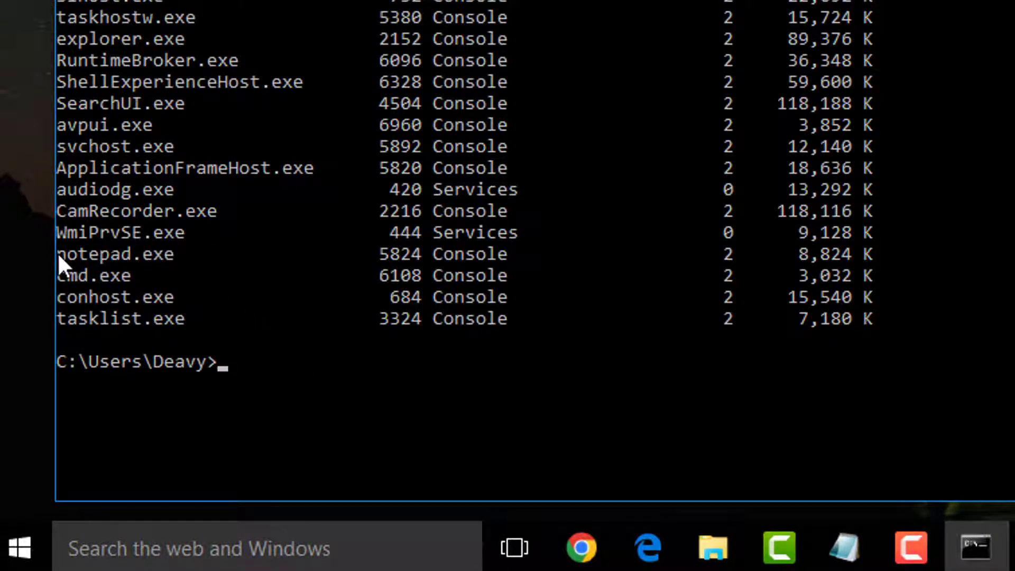
pyautogui.doubleClick(114, 254)
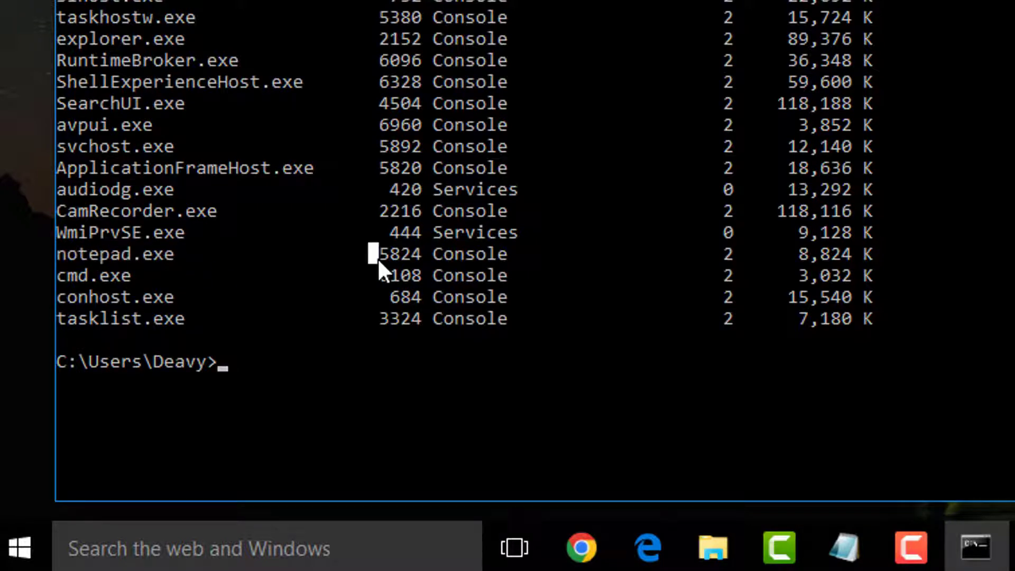
pyautogui.doubleClick(399, 253)
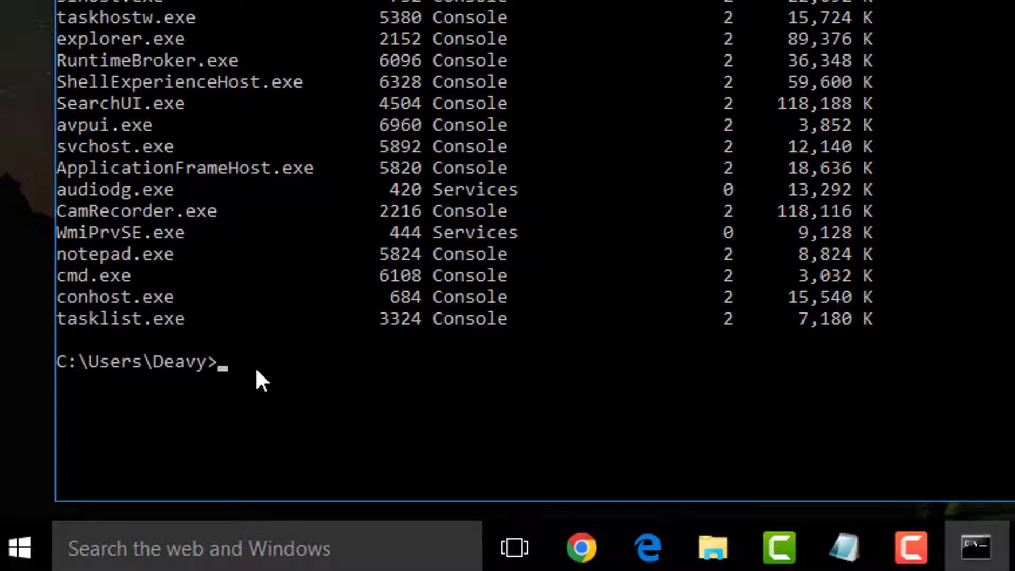
# - Run taskkill /pid 5824 to terminate the Notepad process
pyautogui.write('tas')
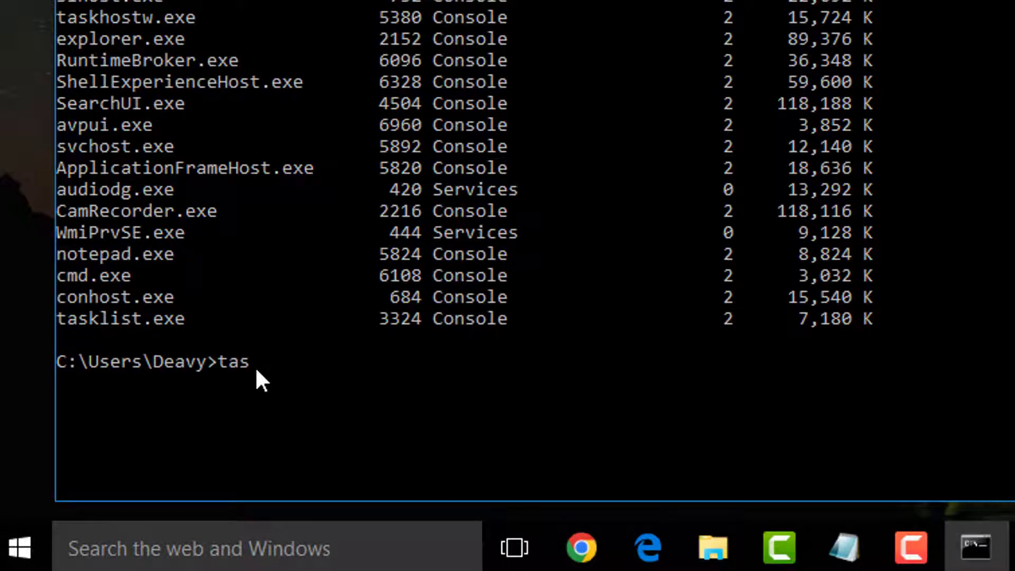
pyautogui.write('kkill')
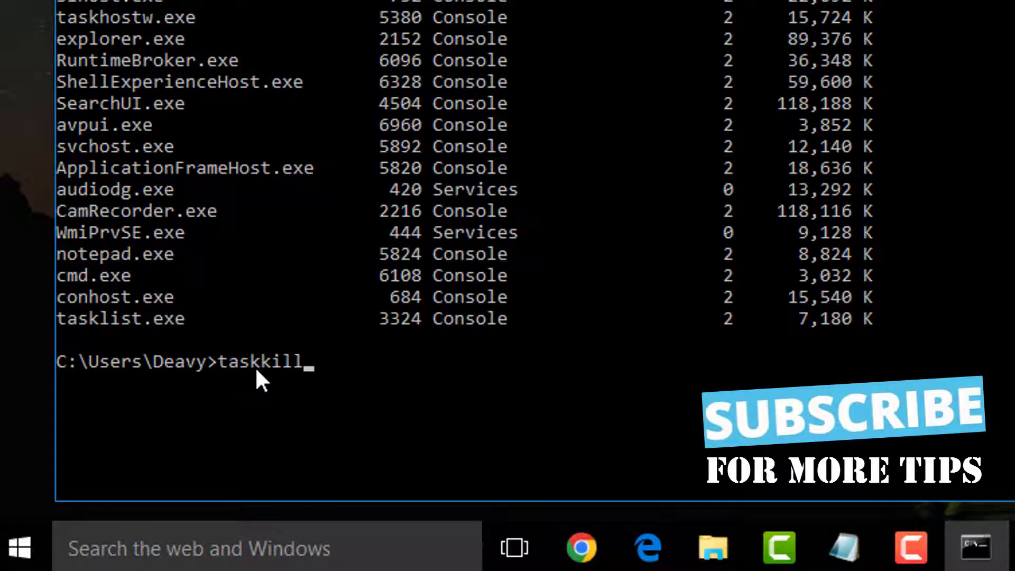
pyautogui.write('/')
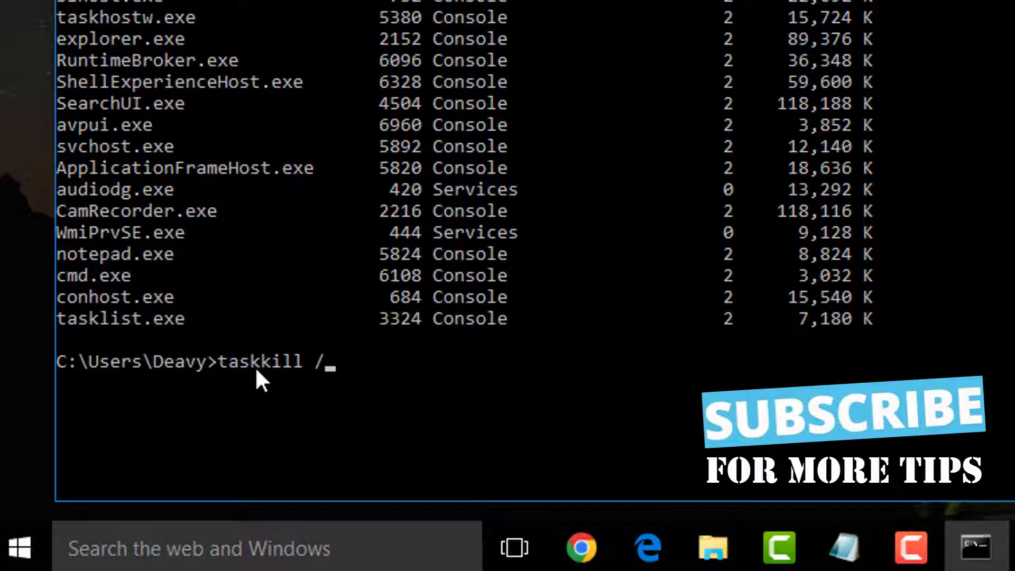
pyautogui.write('pid')
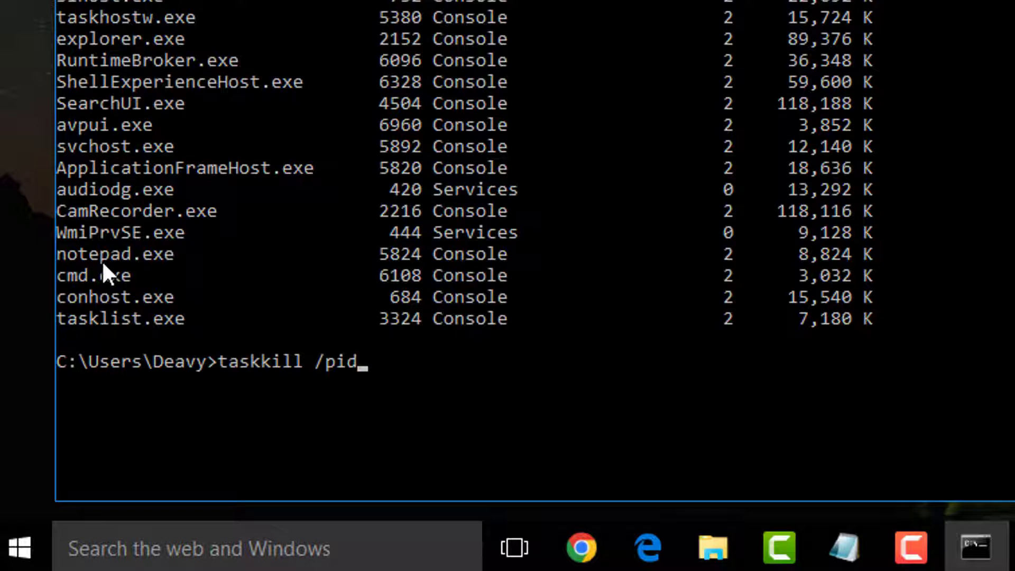
pyautogui.moveTo(388, 266)
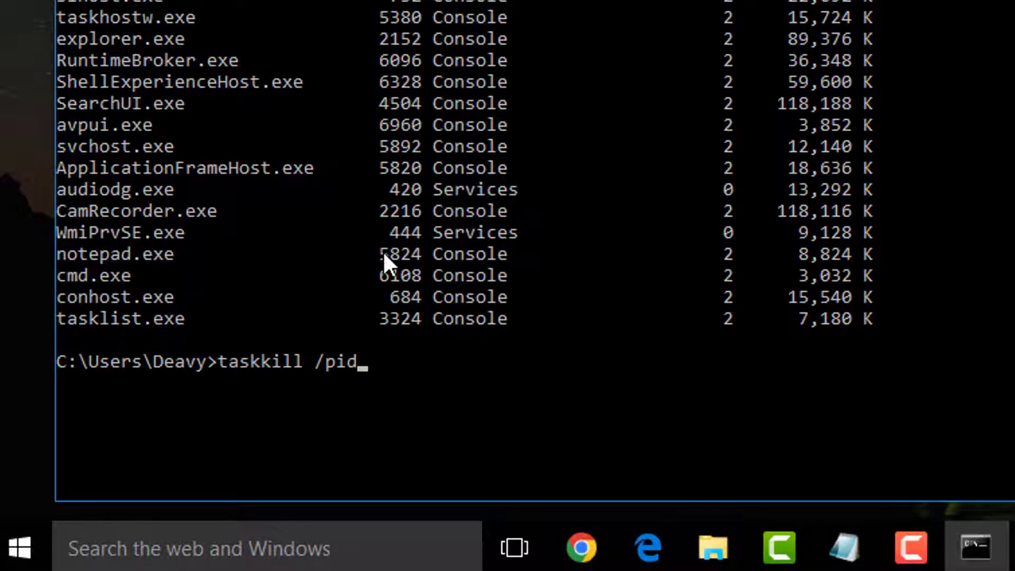
pyautogui.moveTo(394, 375)
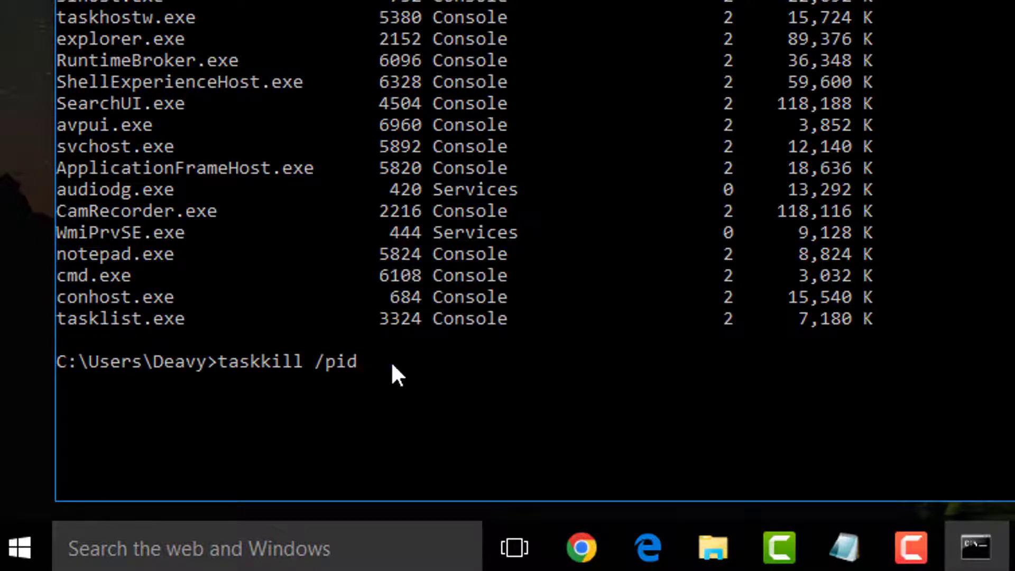
pyautogui.write('5824')
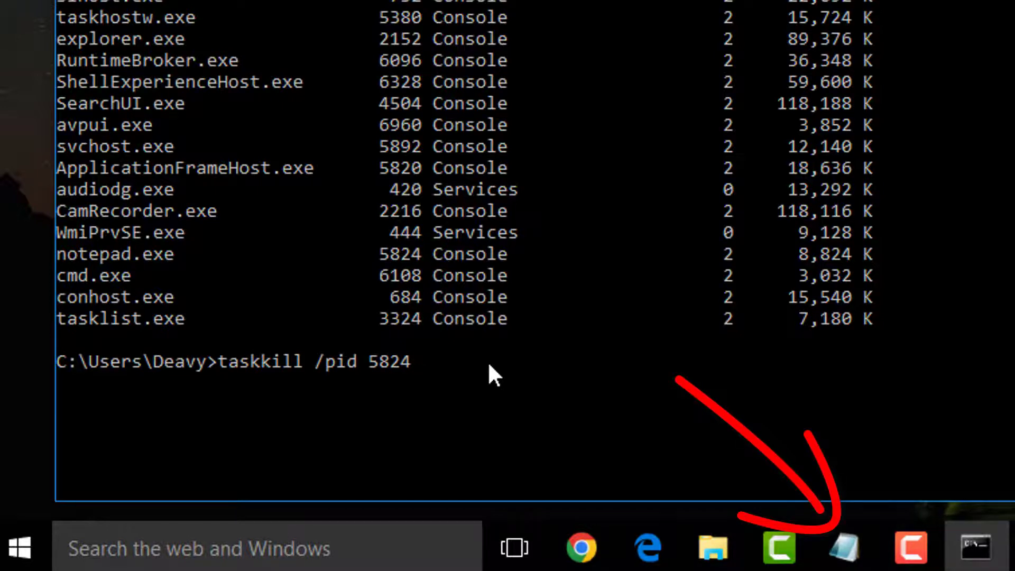
pyautogui.press('enter')
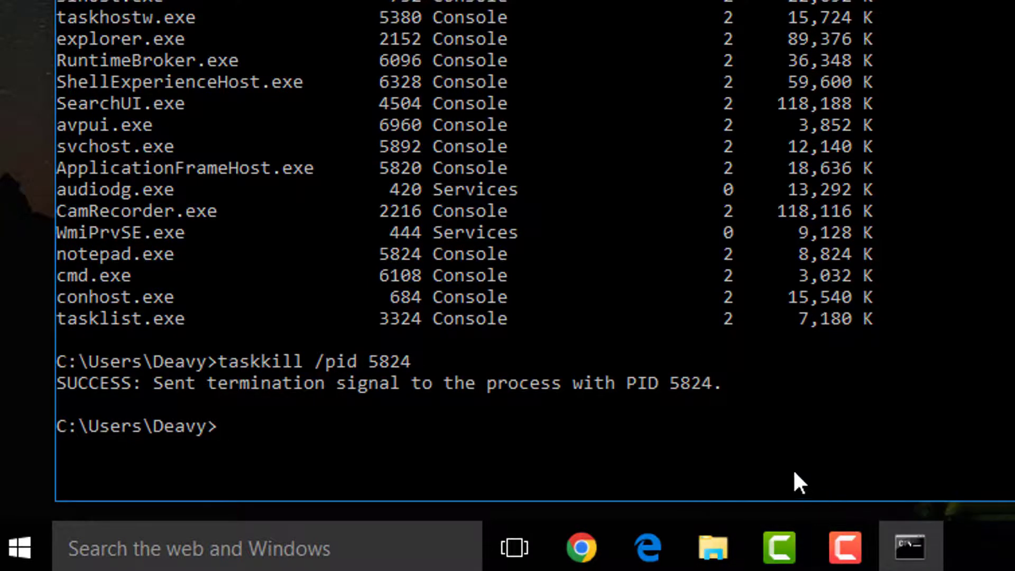
pyautogui.moveTo(780, 474)
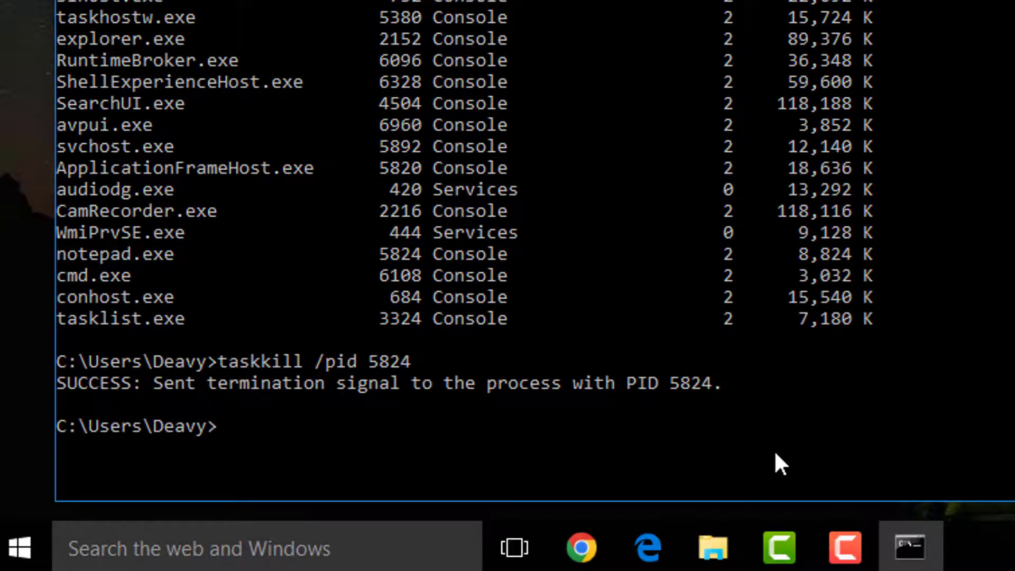